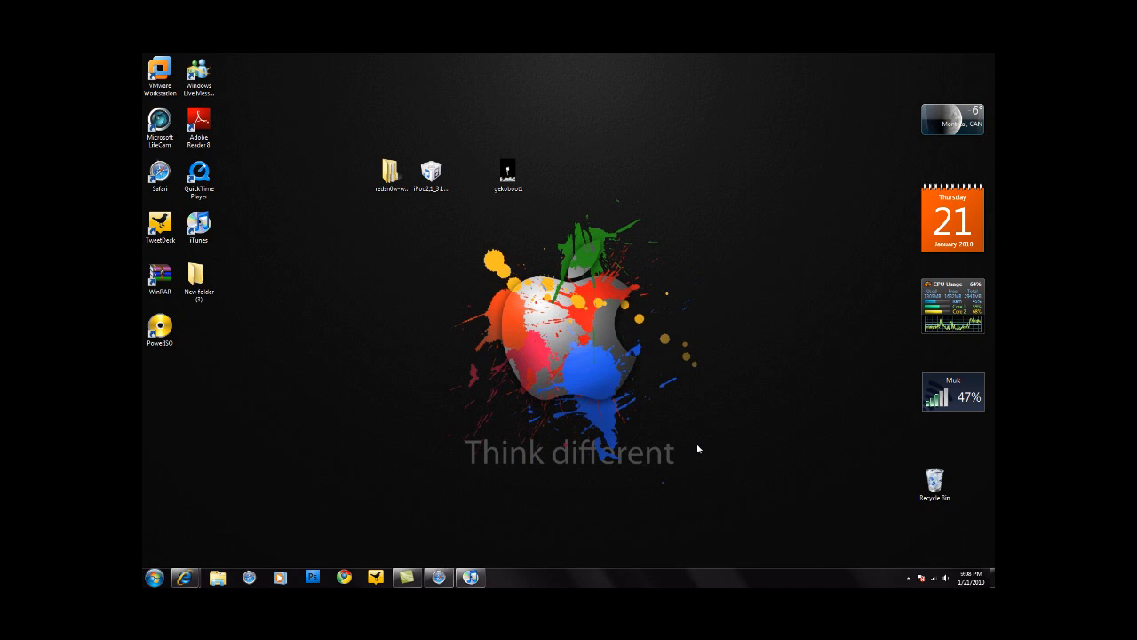
Preview the gekoboot1 PNG from the desktop in Windows Photo Viewer
{"action": "left_click", "coordinate": [431, 171]}
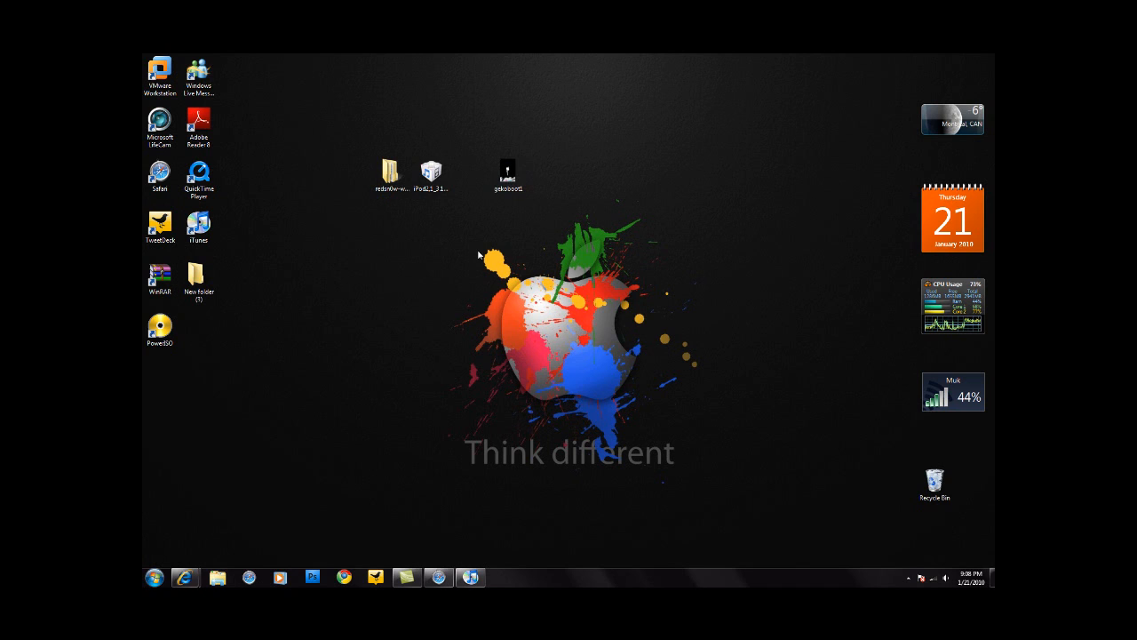
{"action": "left_click", "coordinate": [507, 171]}
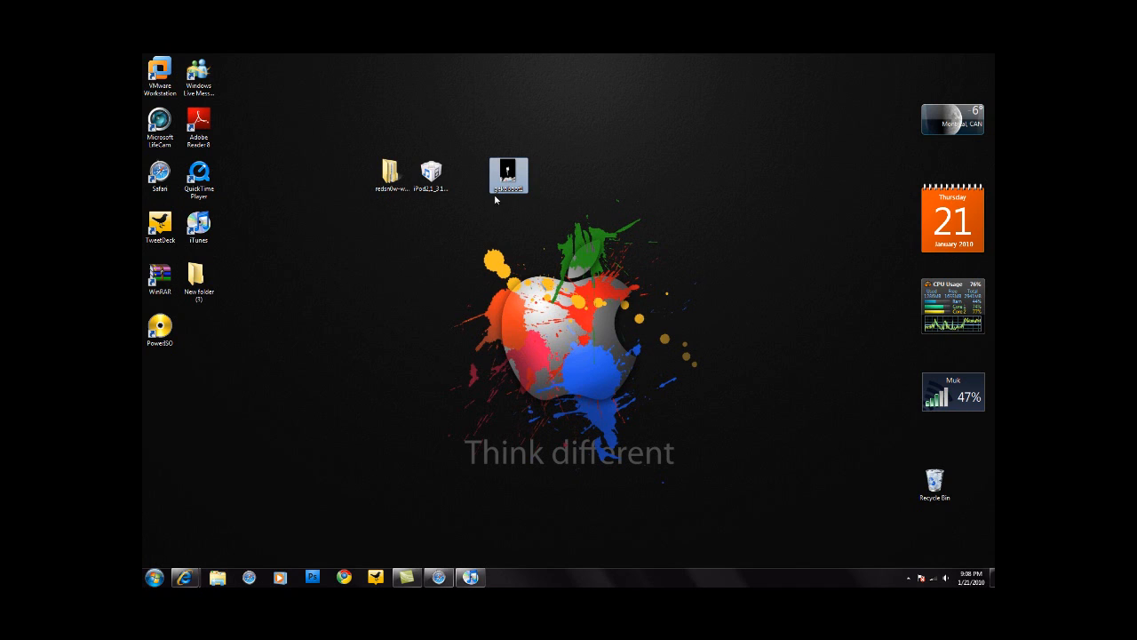
{"action": "double_click", "coordinate": [507, 173]}
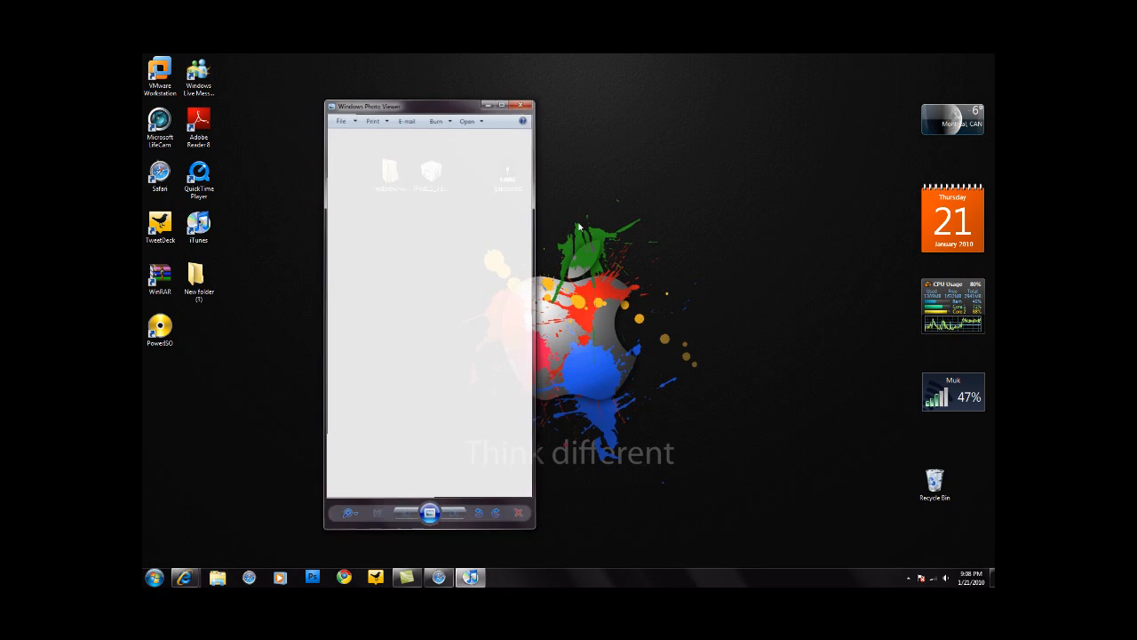
Scroll through the firmware links on the iPhonehelps Downloads page in Safari
{"action": "left_click", "coordinate": [526, 106]}
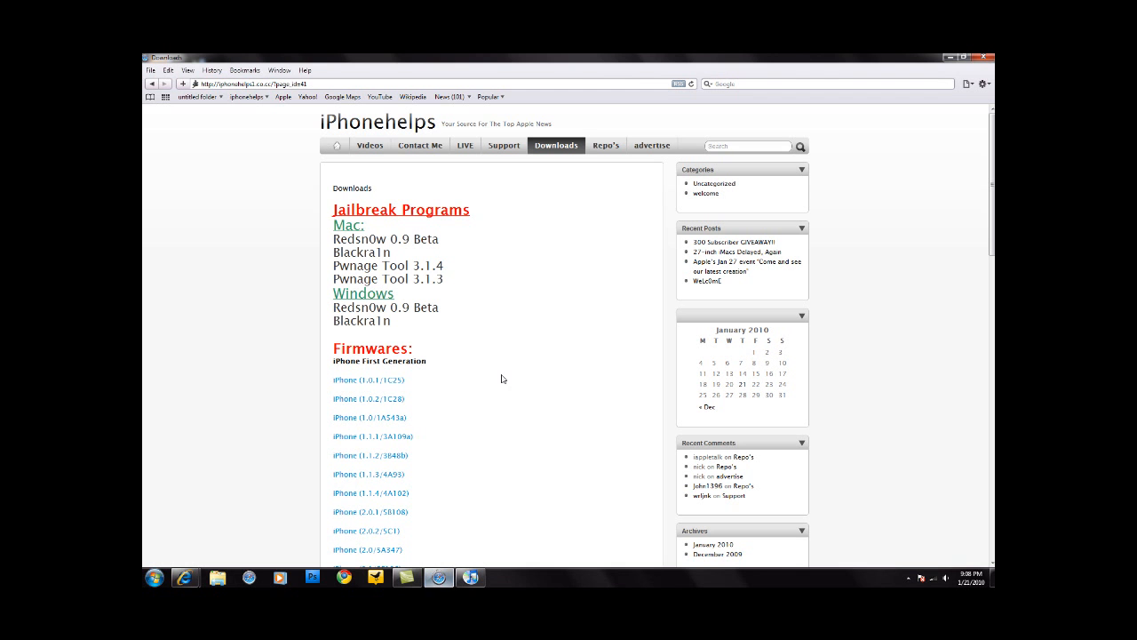
{"action": "mouse_move", "coordinate": [381, 186]}
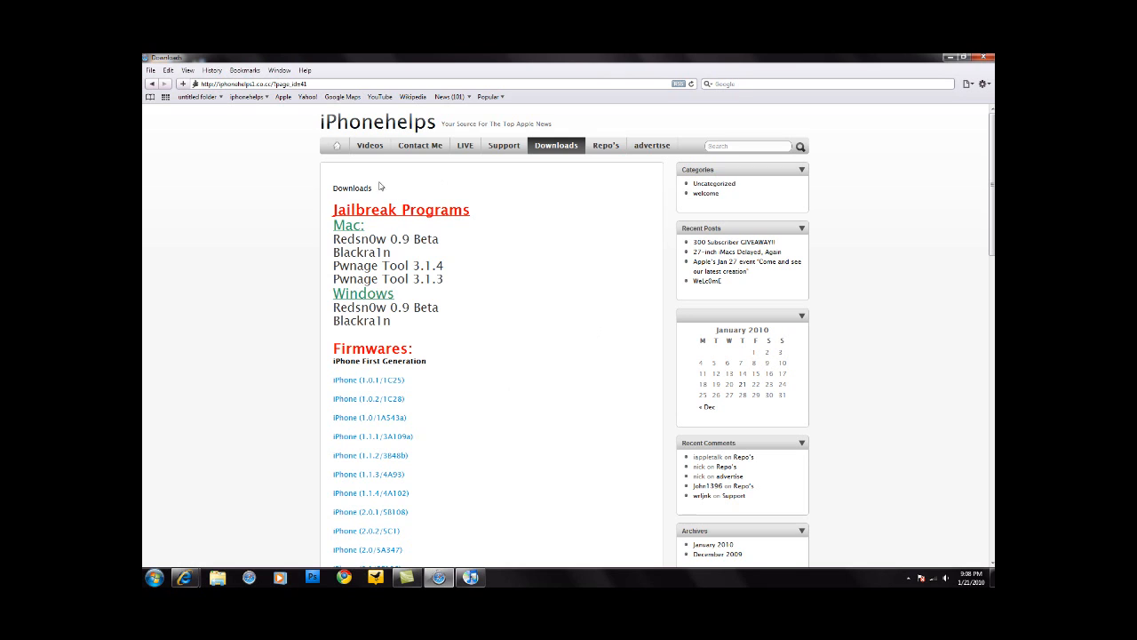
{"action": "mouse_move", "coordinate": [362, 251]}
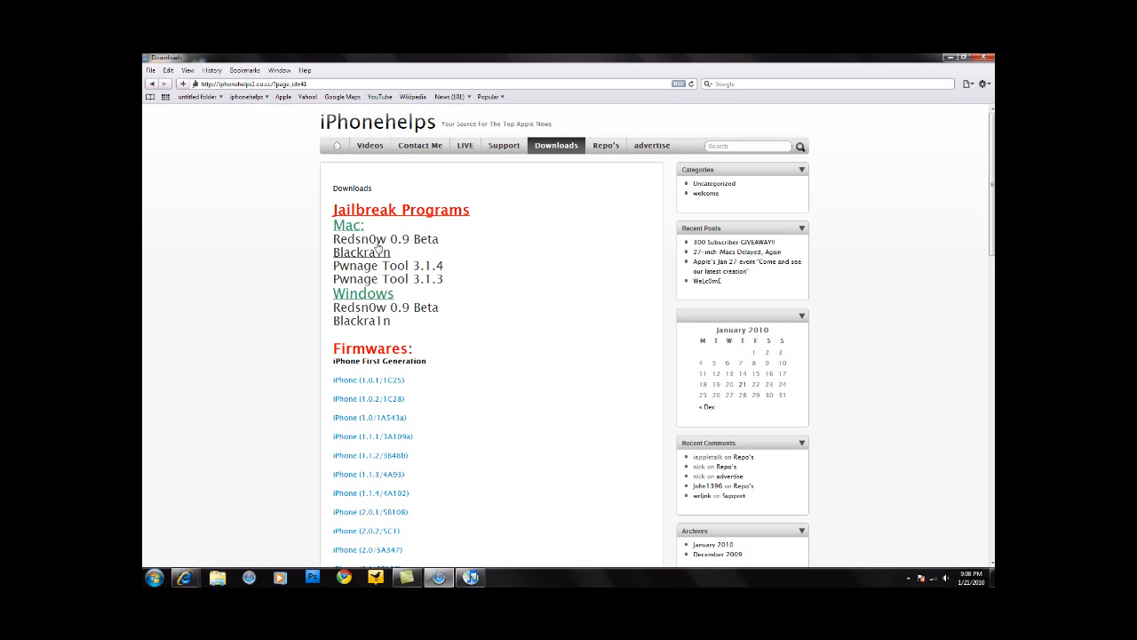
{"action": "scroll", "scroll_direction": "down", "scroll_amount": 3}
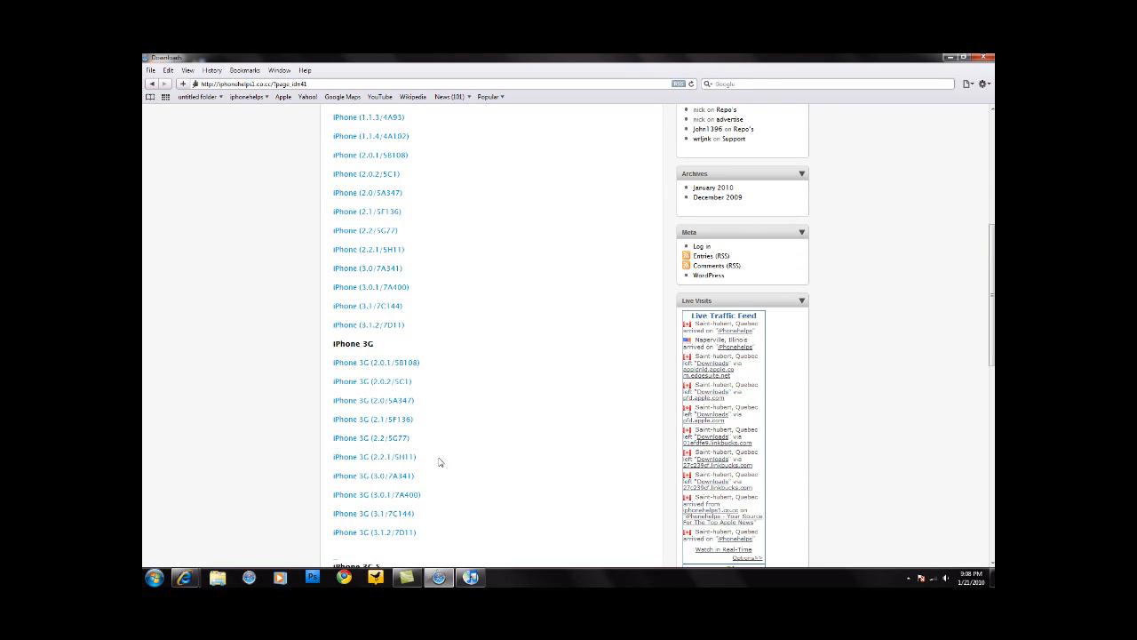
{"action": "scroll", "scroll_direction": "down", "scroll_amount": 3}
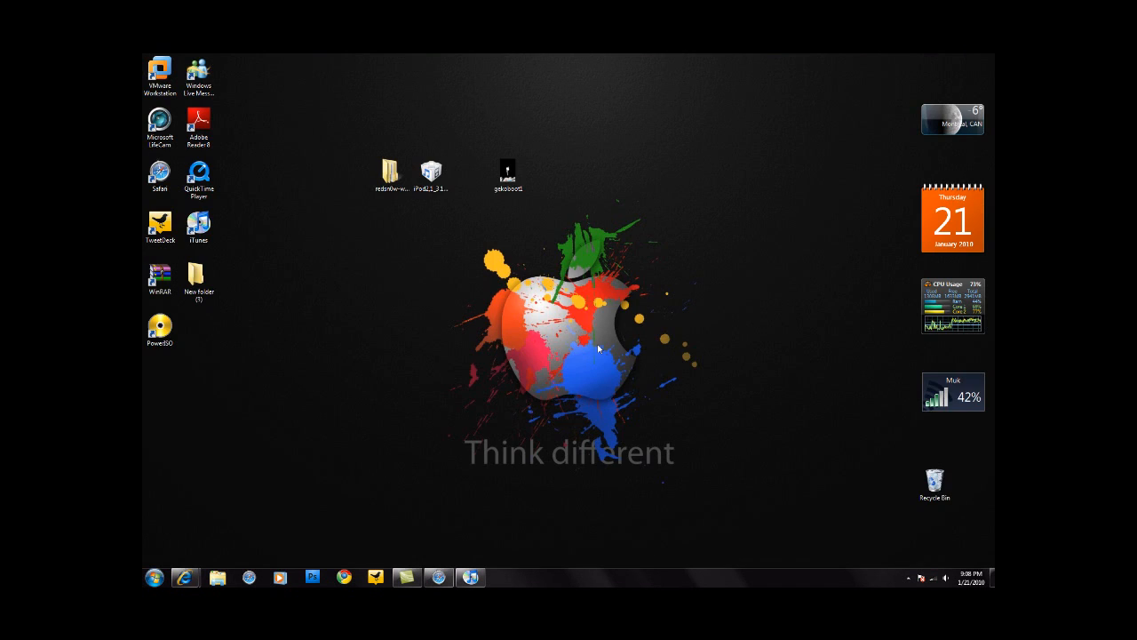
Launch redsn0w.exe from the redsn0w-win_0.9beta3 folder
{"action": "double_click", "coordinate": [389, 169]}
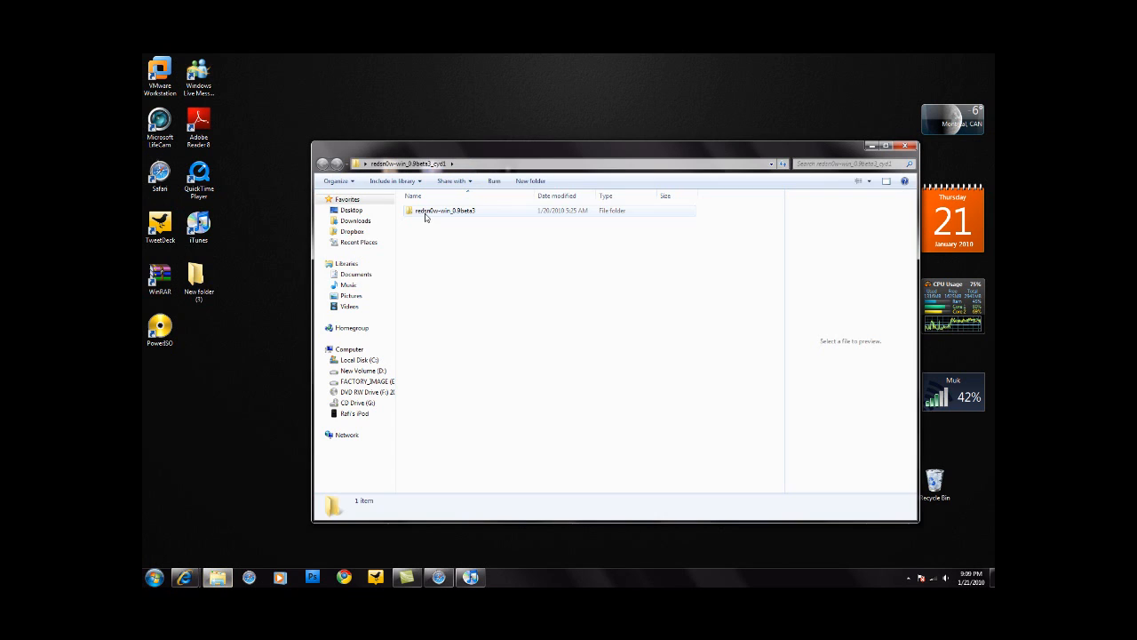
{"action": "double_click", "coordinate": [448, 211]}
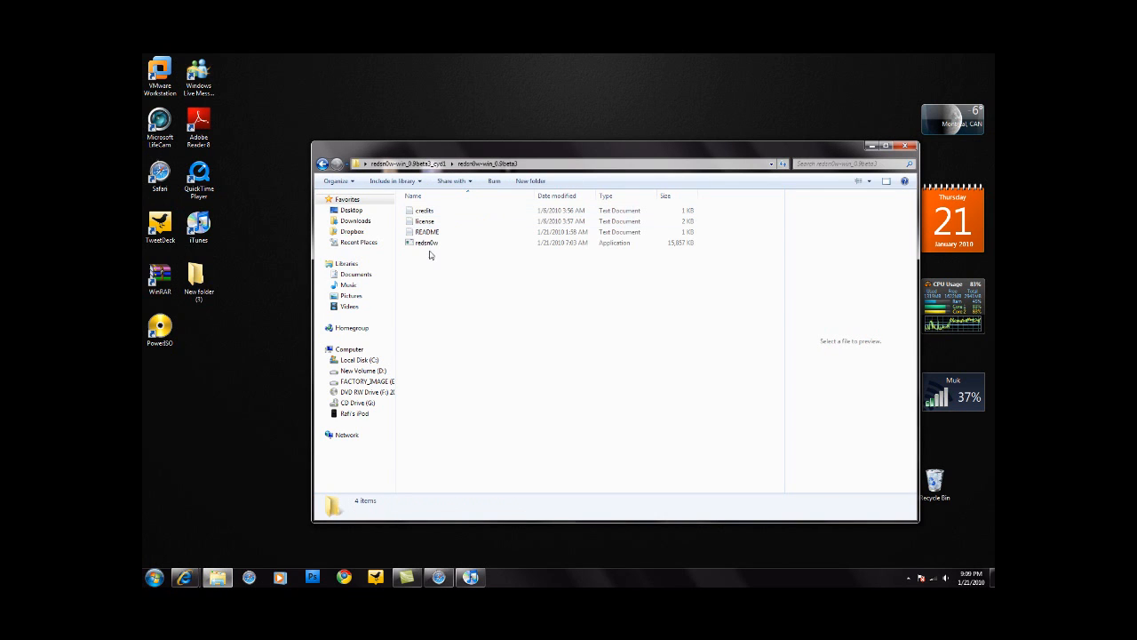
{"action": "double_click", "coordinate": [427, 243]}
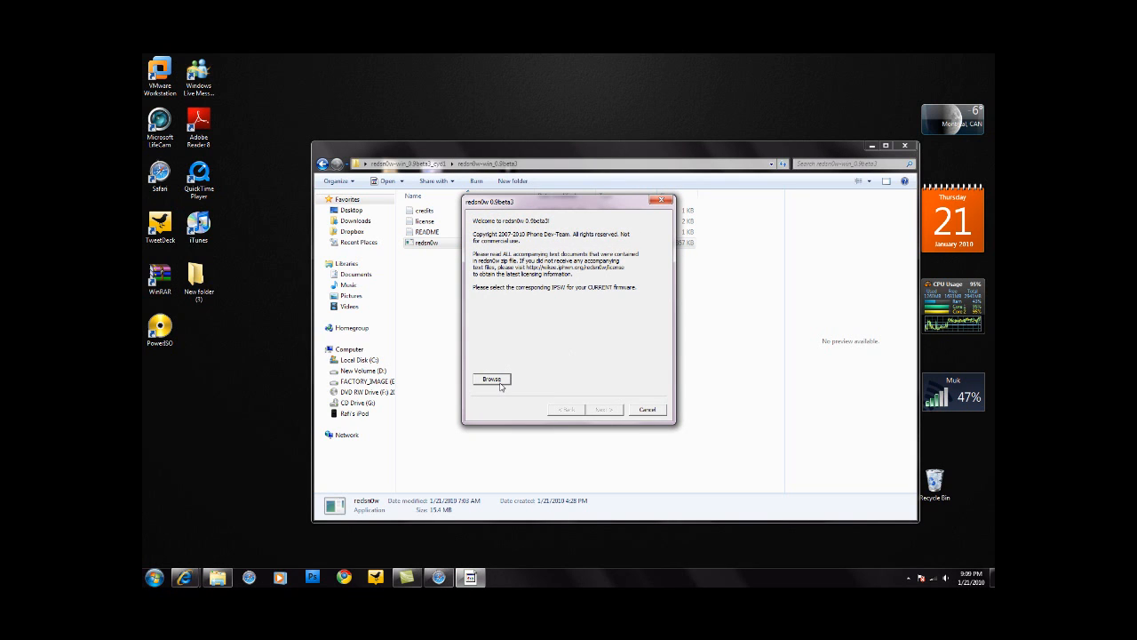
Select the IPSW firmware, answer the model prompt, and continue to the jailbreak options
{"action": "left_click", "coordinate": [492, 379]}
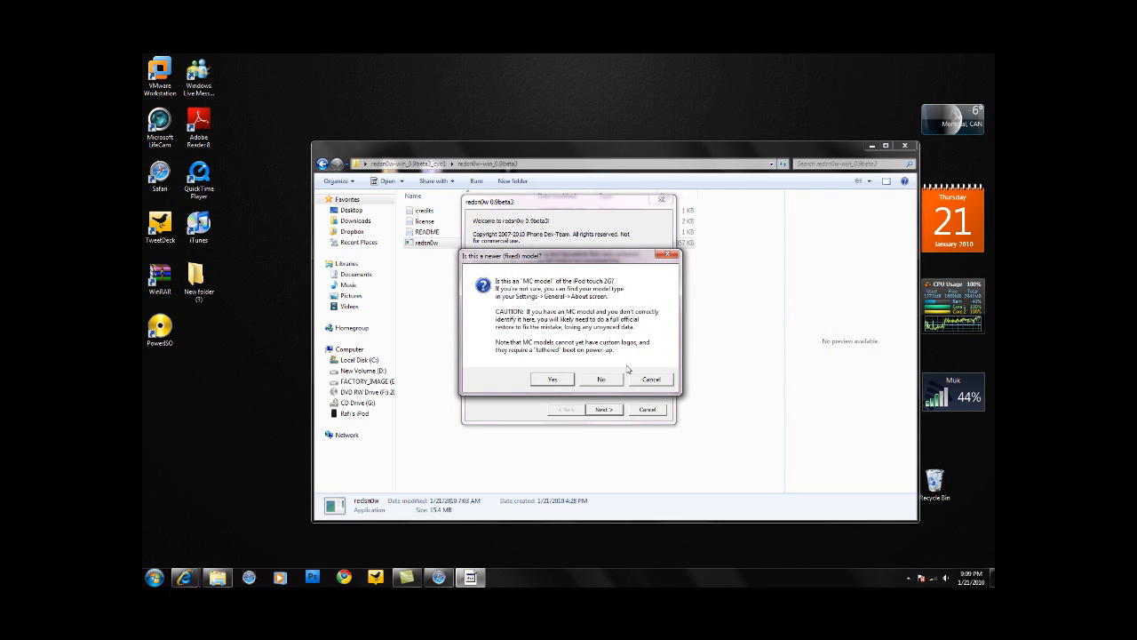
{"action": "mouse_move", "coordinate": [585, 308]}
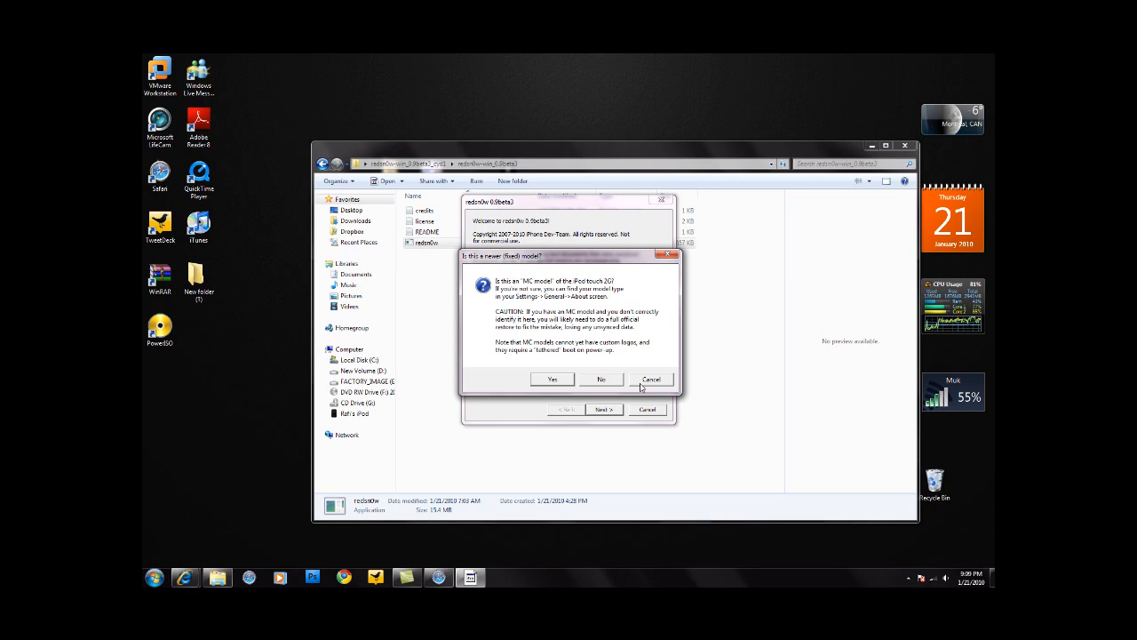
{"action": "left_click", "coordinate": [601, 379]}
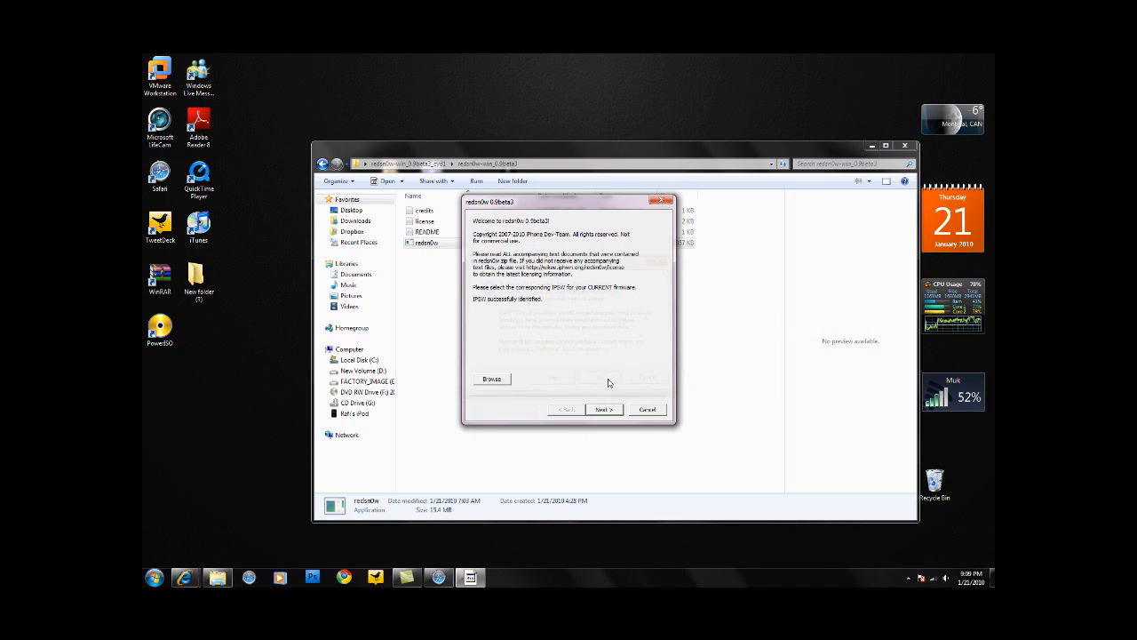
{"action": "left_click", "coordinate": [604, 410]}
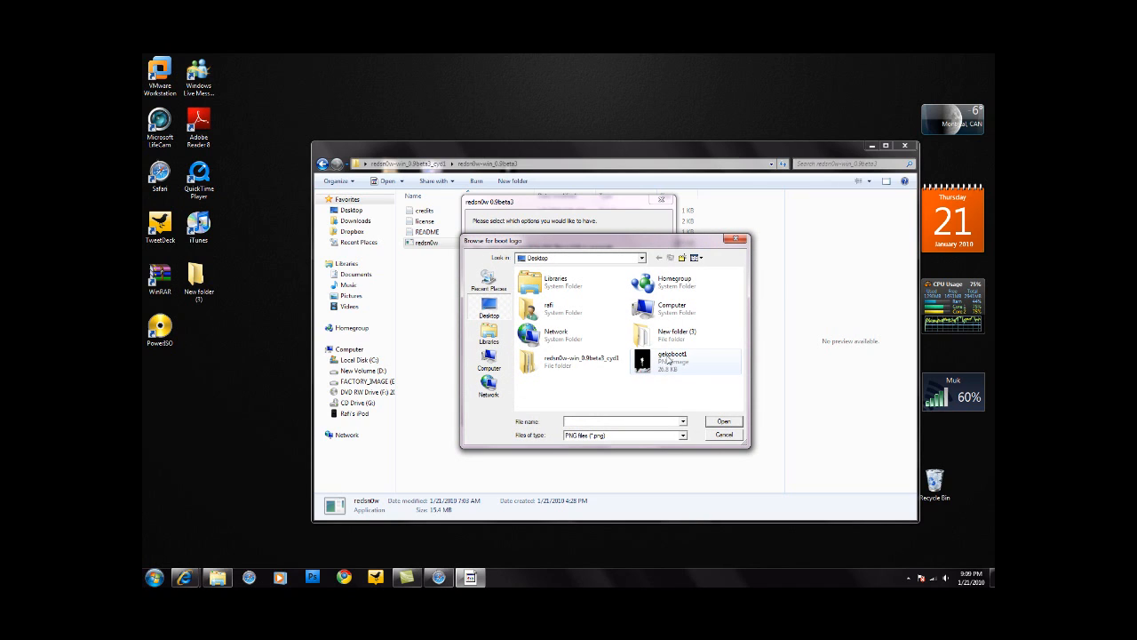
{"action": "mouse_move", "coordinate": [665, 360]}
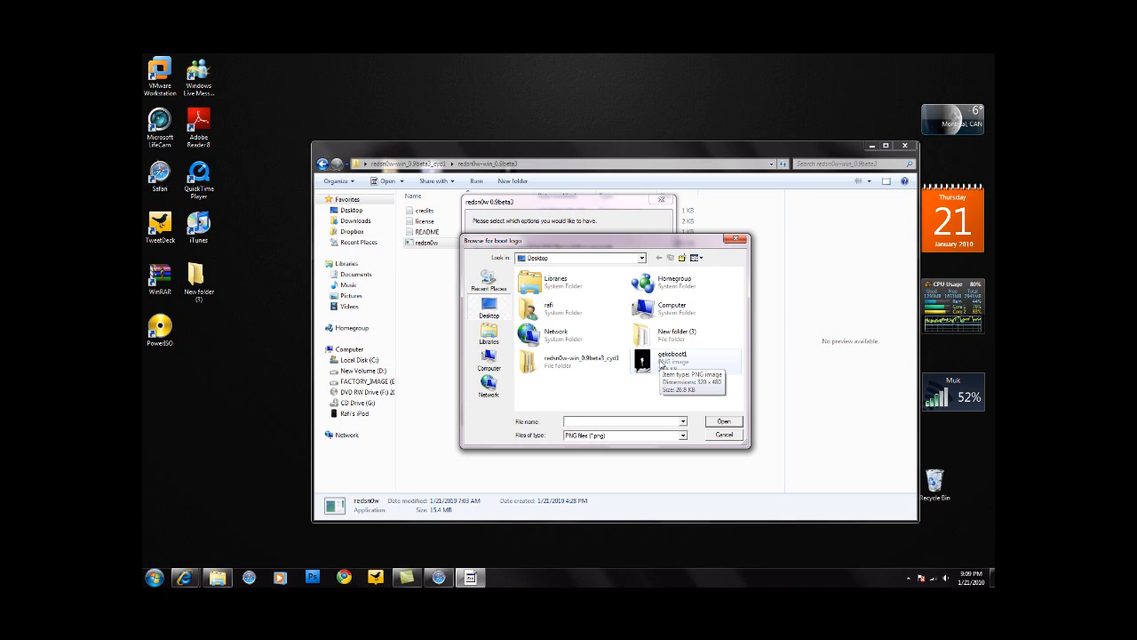
Enable Install Cydia with gekoboot1.png as boot logo and proceed to Recovery Mode instructions
{"action": "left_click", "coordinate": [722, 434]}
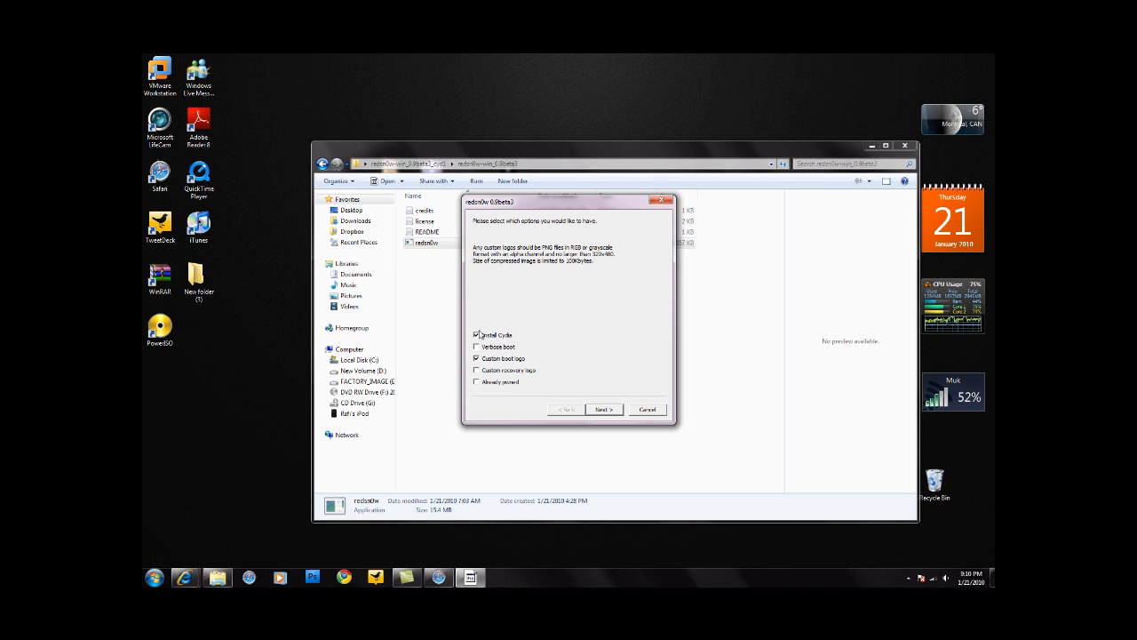
{"action": "left_click", "coordinate": [477, 336]}
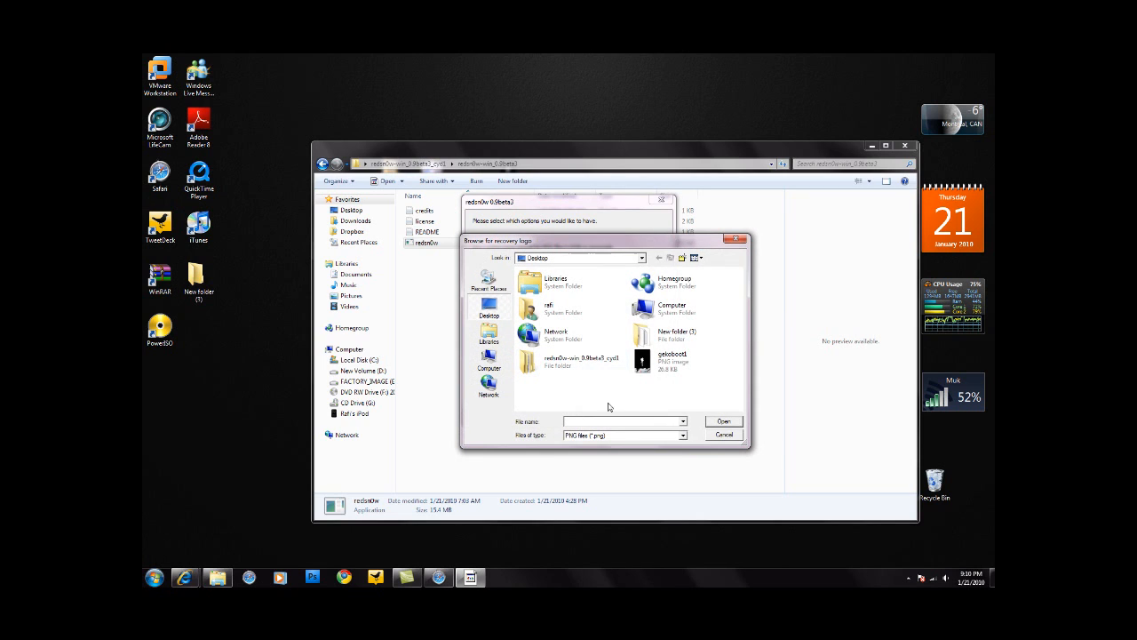
{"action": "left_click", "coordinate": [723, 434]}
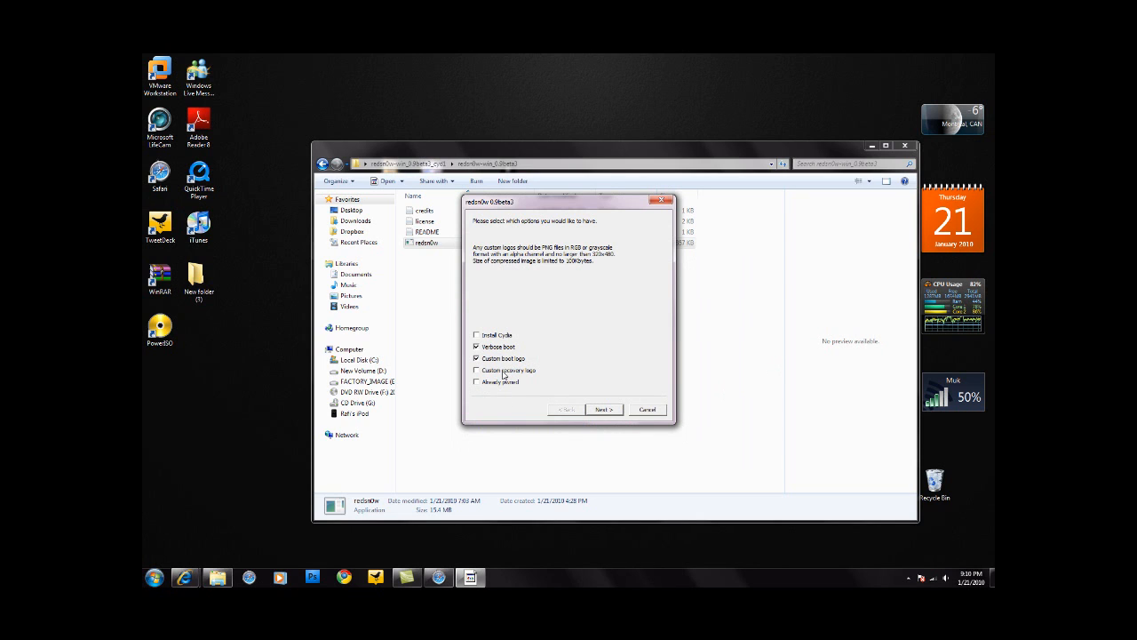
{"action": "left_click", "coordinate": [477, 346]}
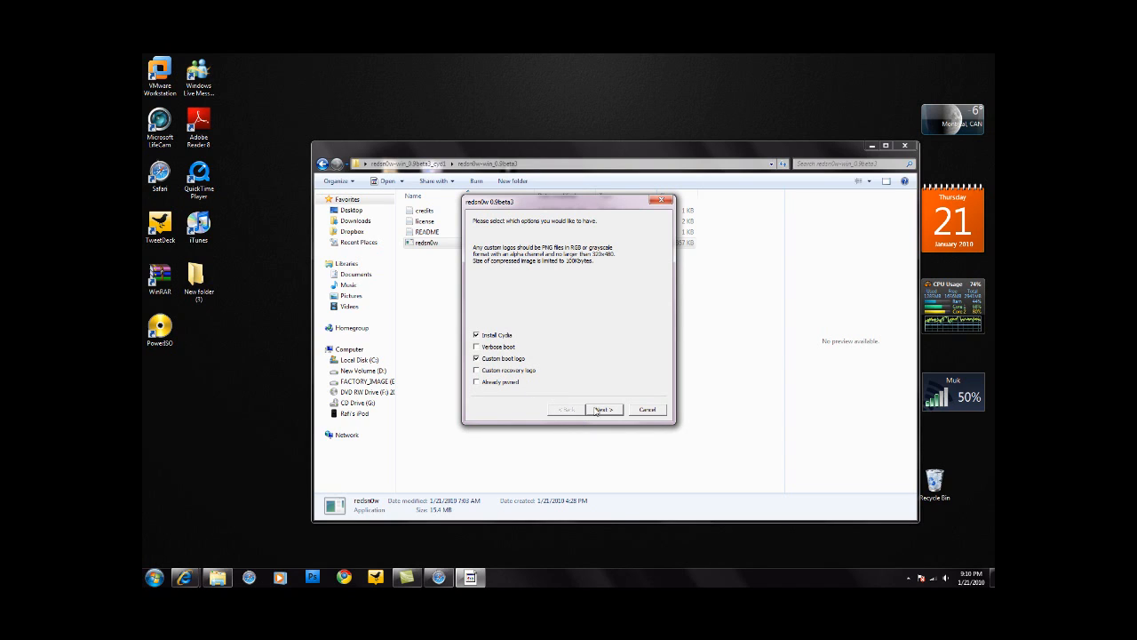
{"action": "left_click", "coordinate": [603, 409]}
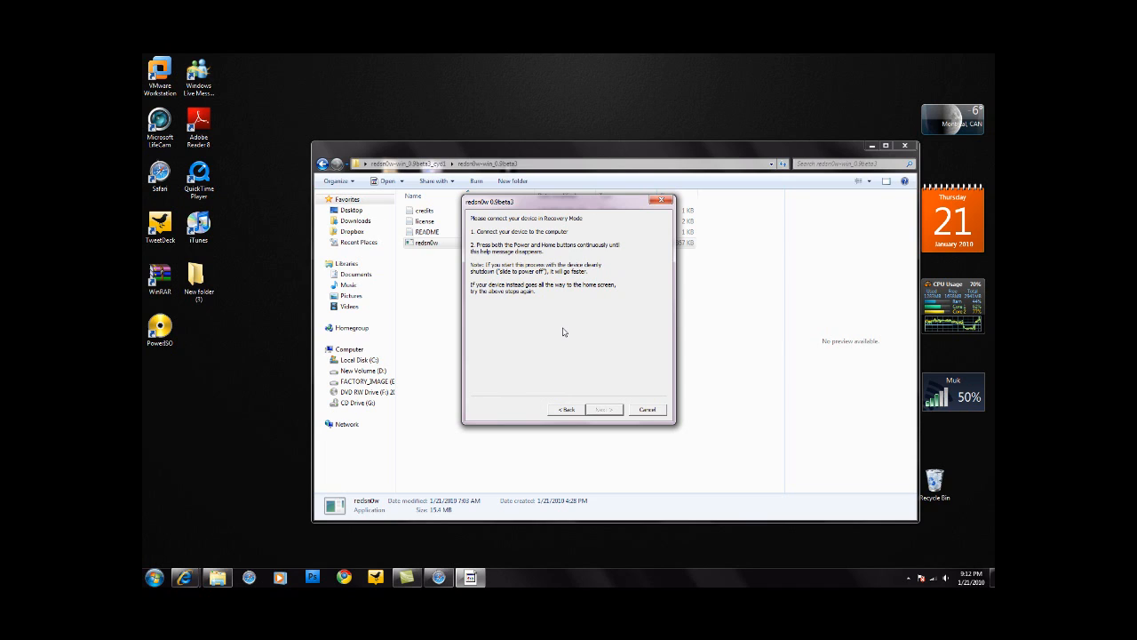